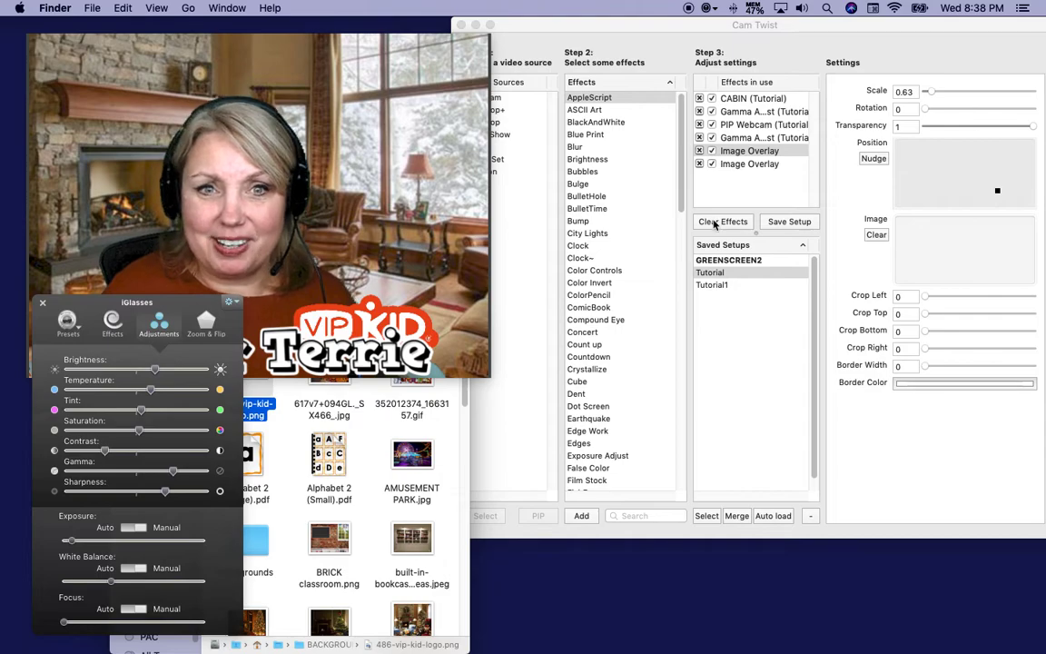
Step: Clear all effects and add the Webcam as a picture-in-picture layer
left_click(723, 221)
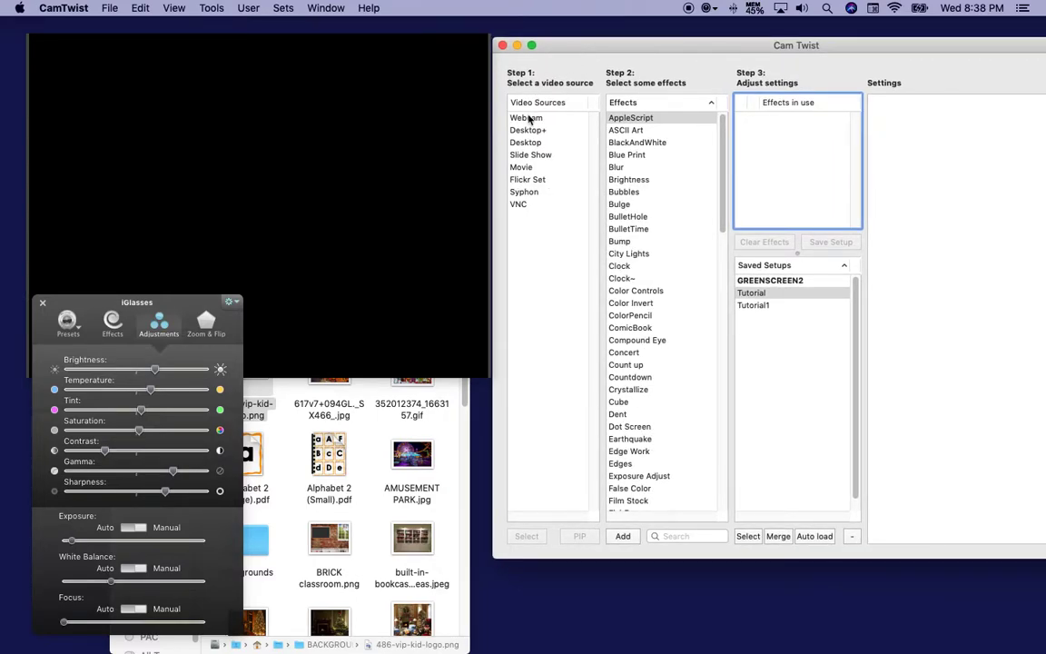
left_click(526, 116)
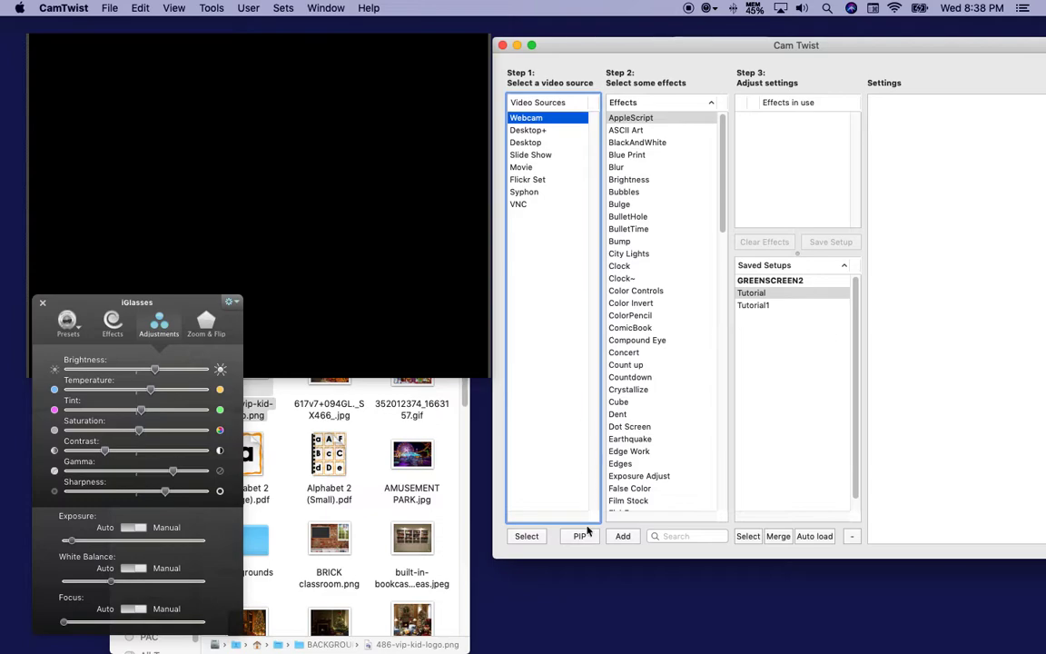
left_click(579, 536)
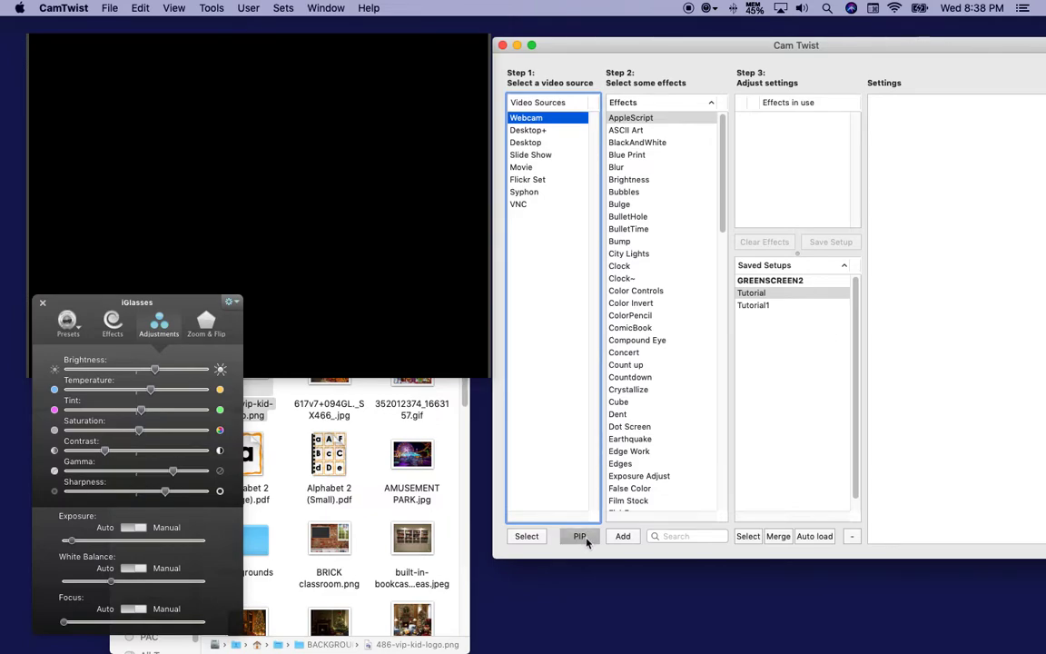
left_click(579, 535)
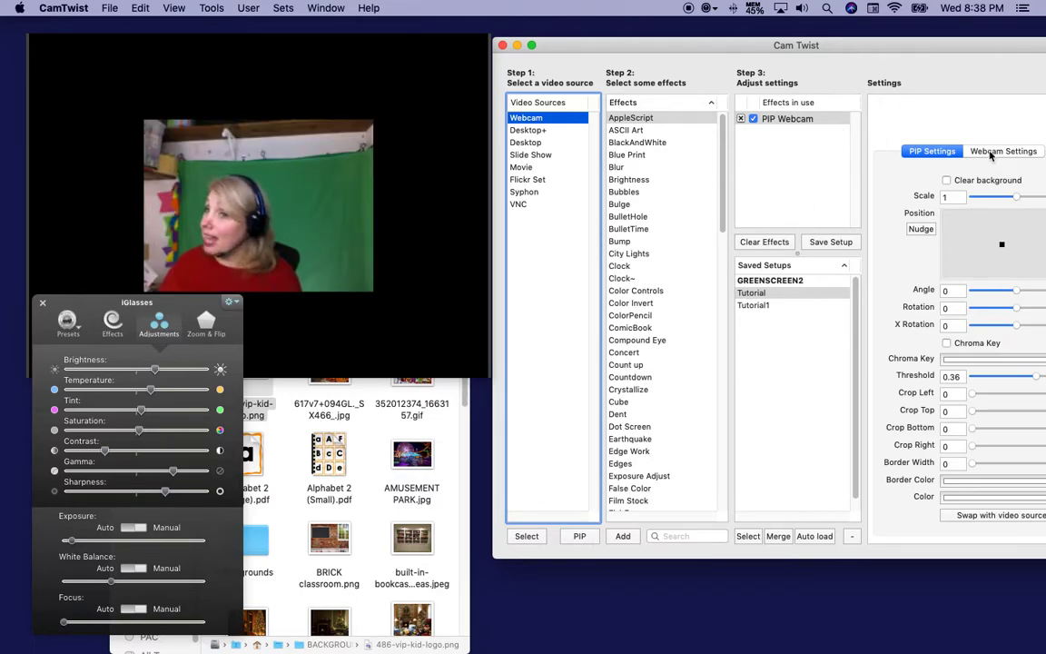
Step: Feed the PIP Webcam layer from the iGlasses camera in Webcam Settings
left_click(1002, 150)
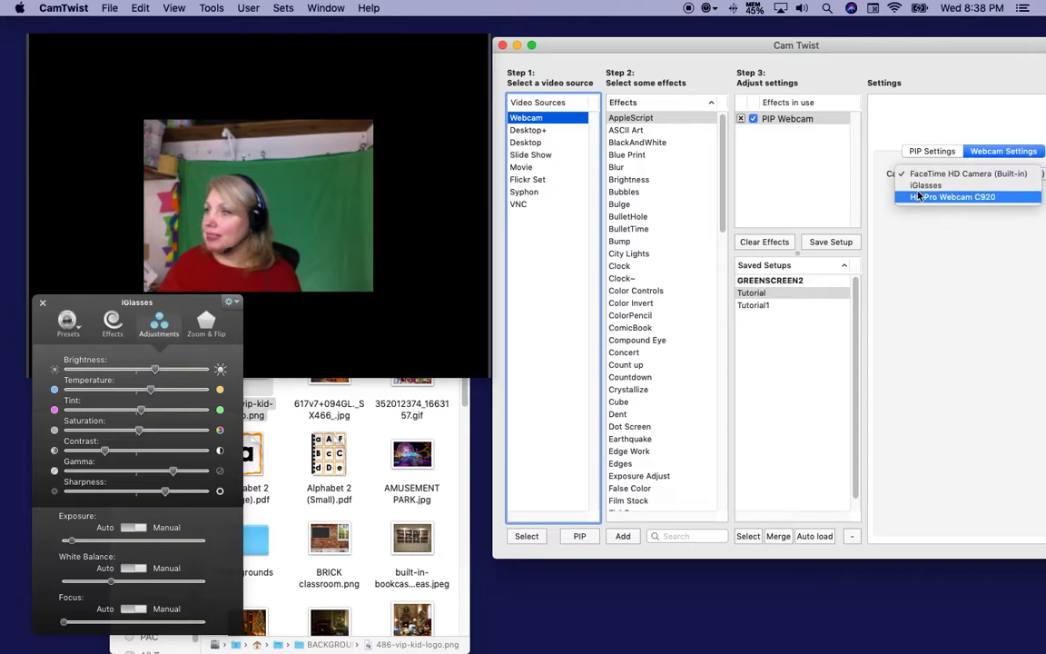
left_click(926, 185)
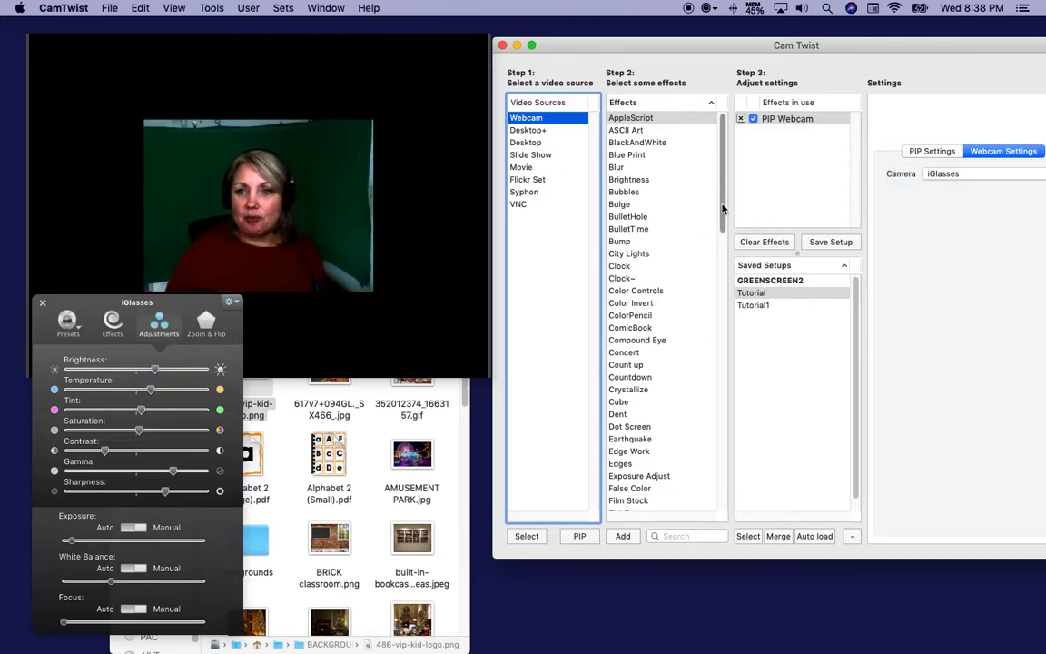
Step: Add a Gamma Adjust effect and drag its Amount down to brighten the webcam picture
scroll("down", 3)
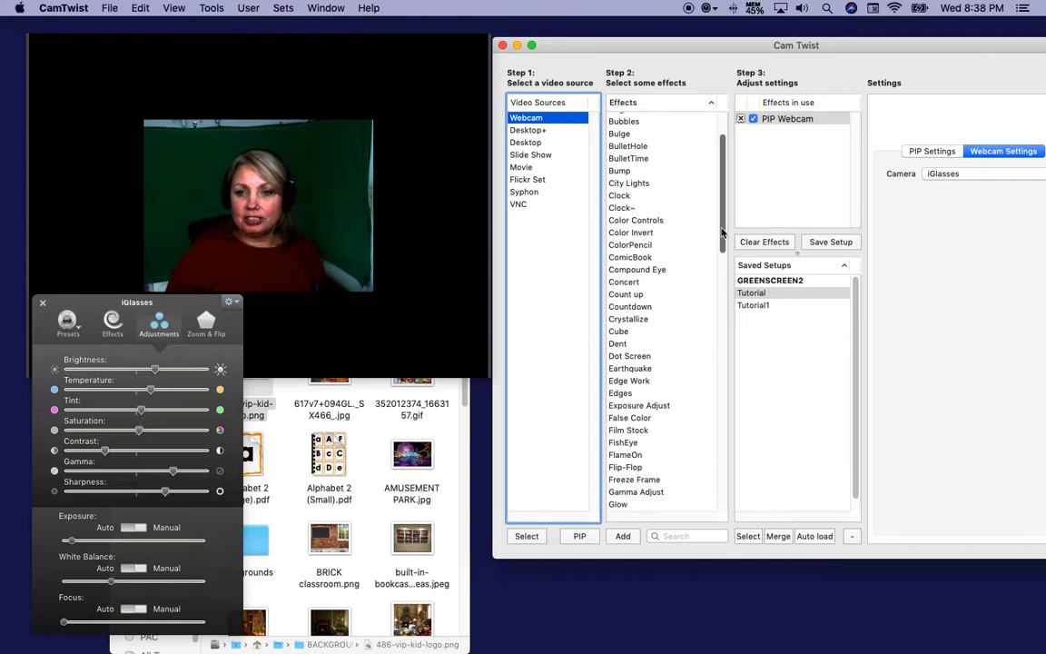
double_click(636, 490)
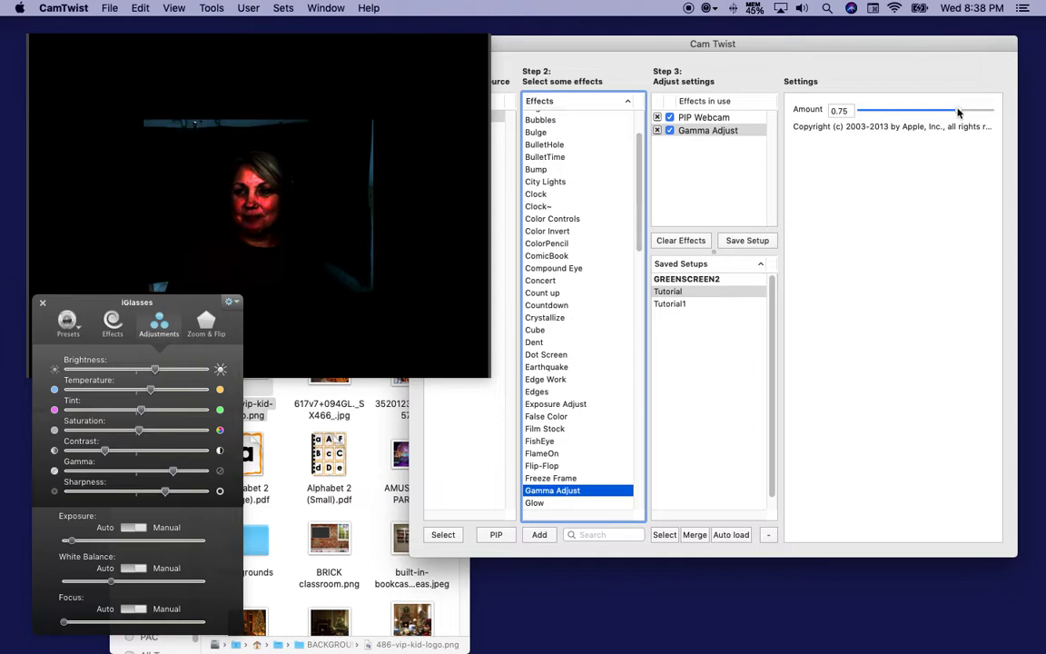
left_click_drag(959, 113, 860, 113)
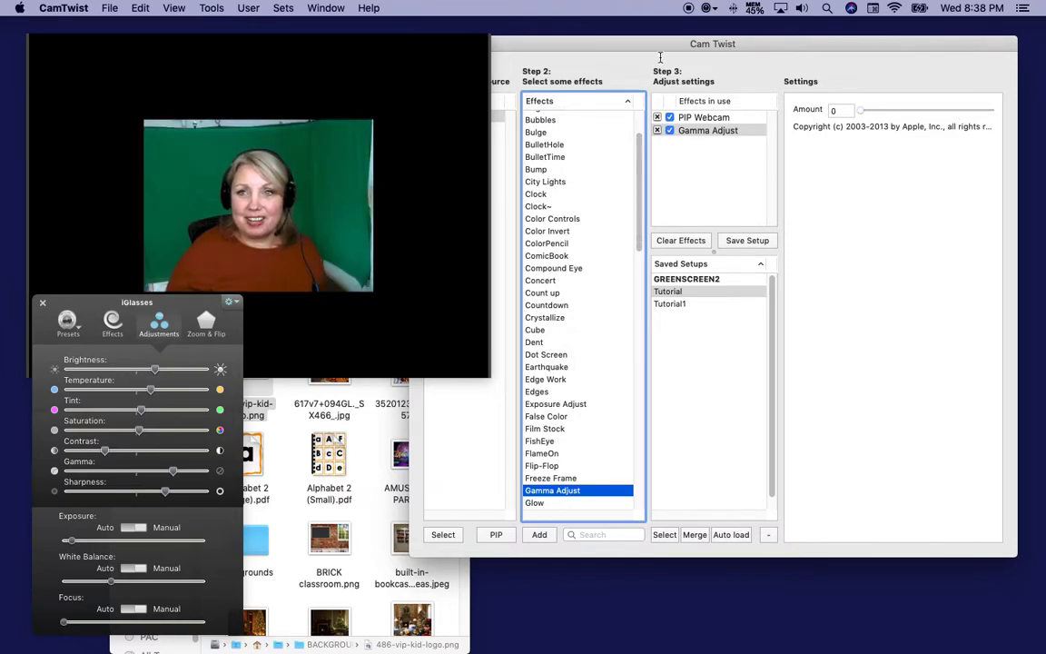
left_click_drag(712, 43, 766, 38)
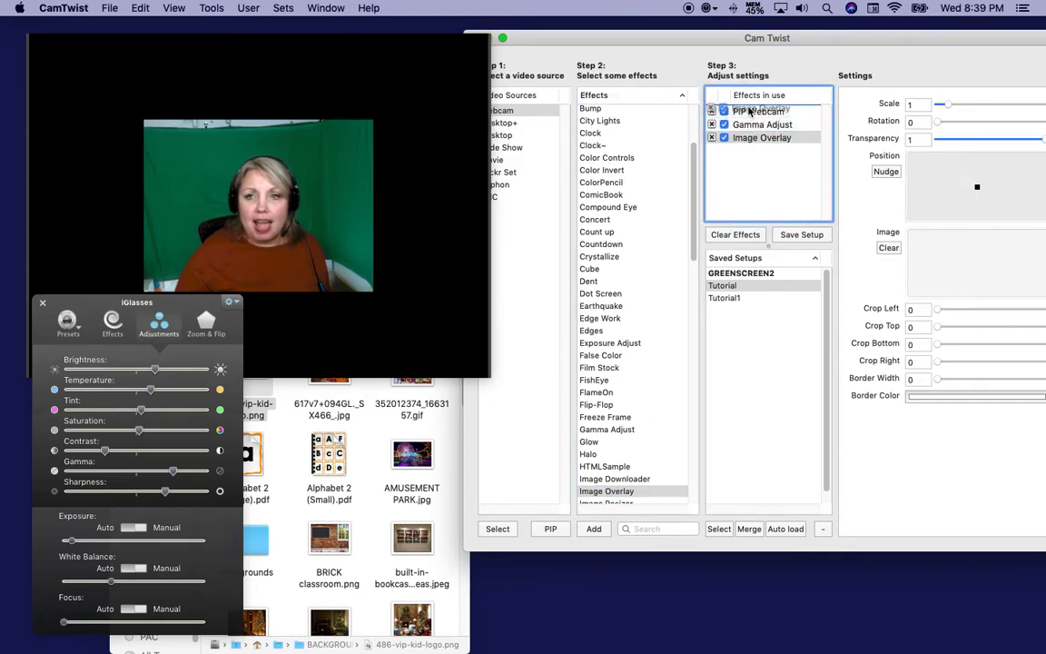
Step: Load the living room JPG from Finder into the Image Overlay's image well
left_click(762, 138)
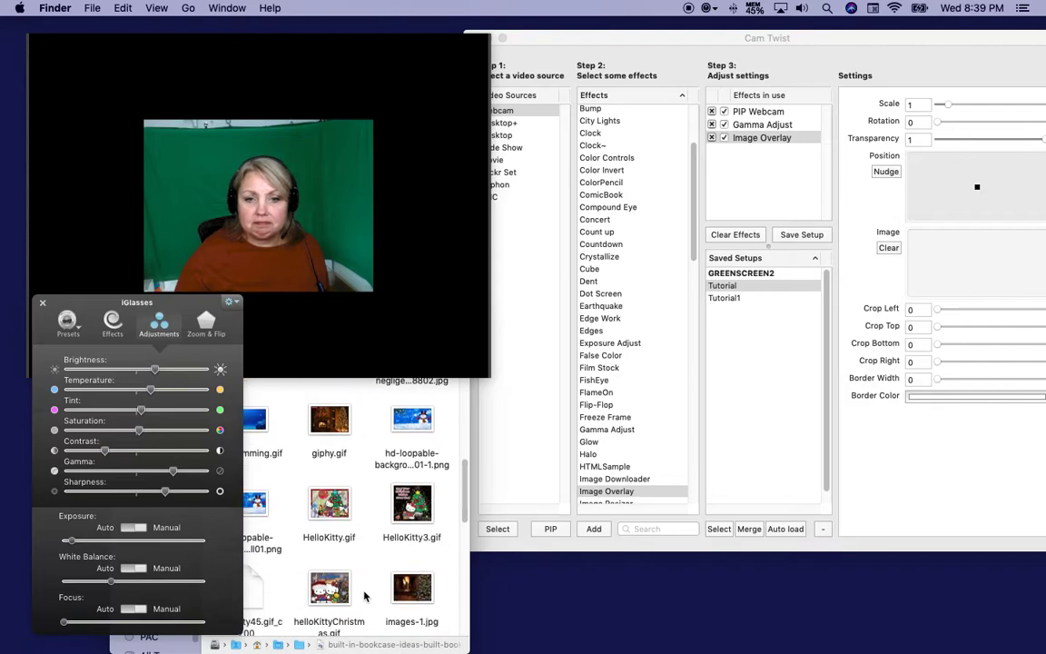
scroll("down", 3)
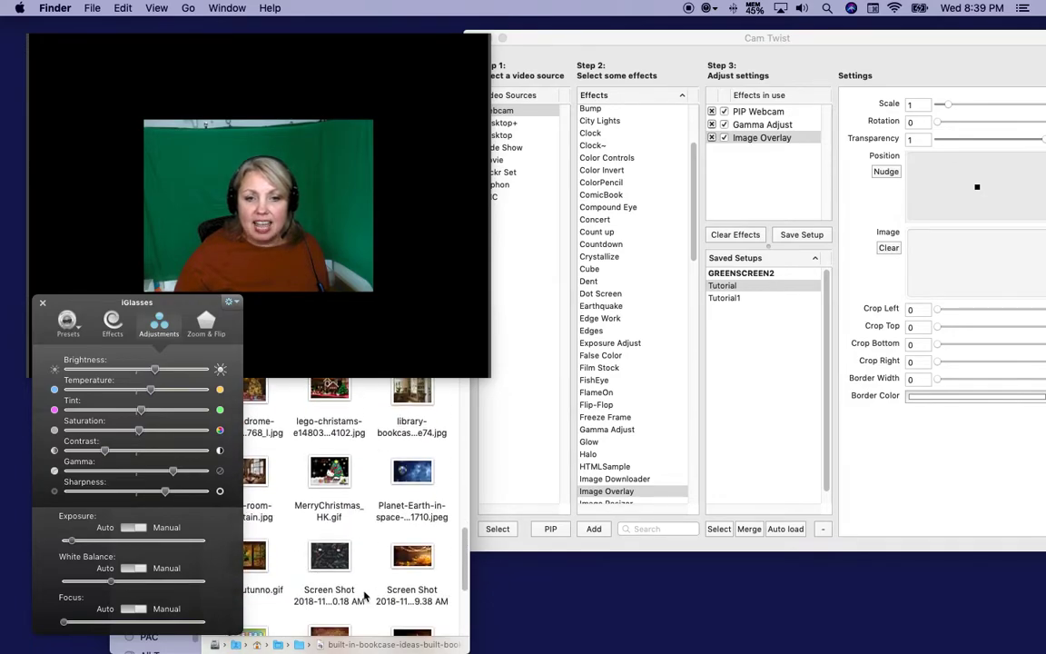
left_click_drag(258, 472, 980, 268)
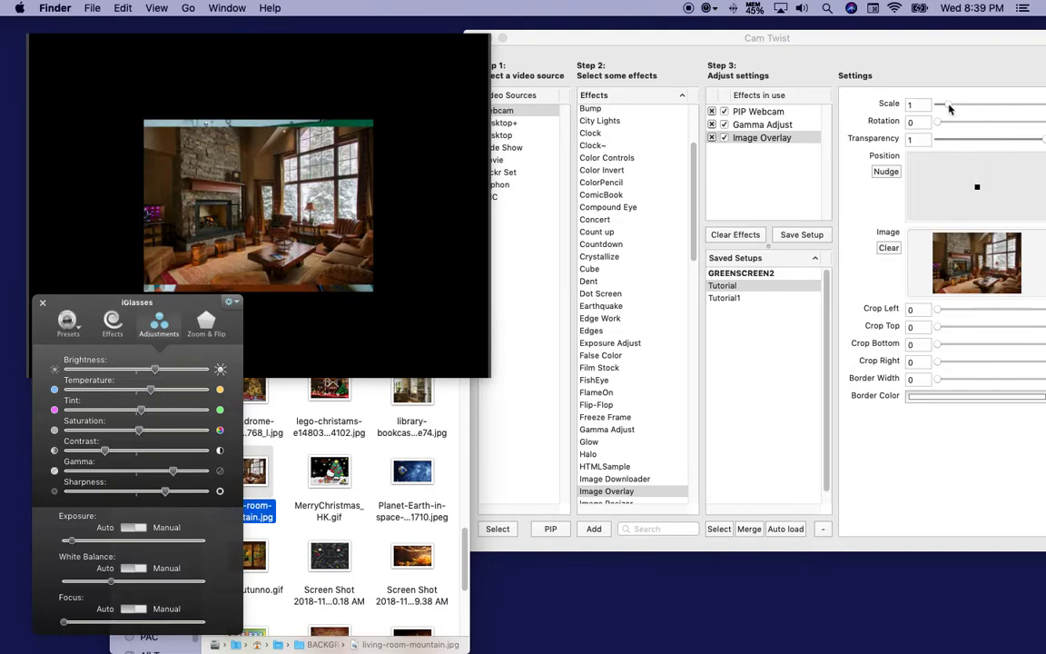
Step: Scale the living room photo up to about 2.44 so it fills the frame behind the webcam
left_click_drag(940, 106, 954, 105)
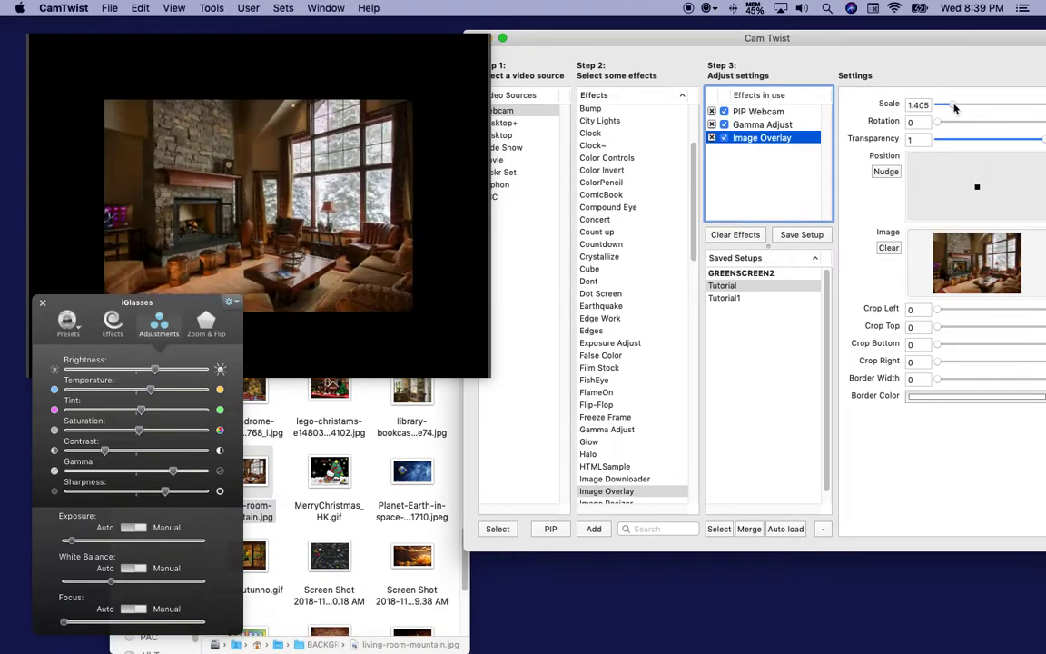
left_click_drag(937, 113, 962, 113)
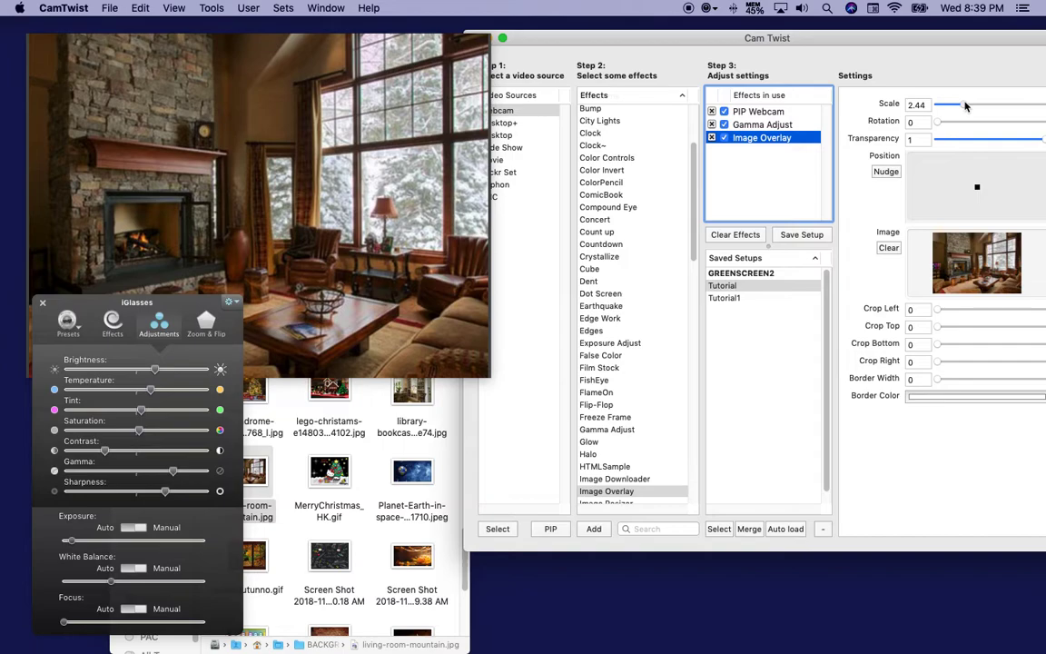
mouse_move(857, 141)
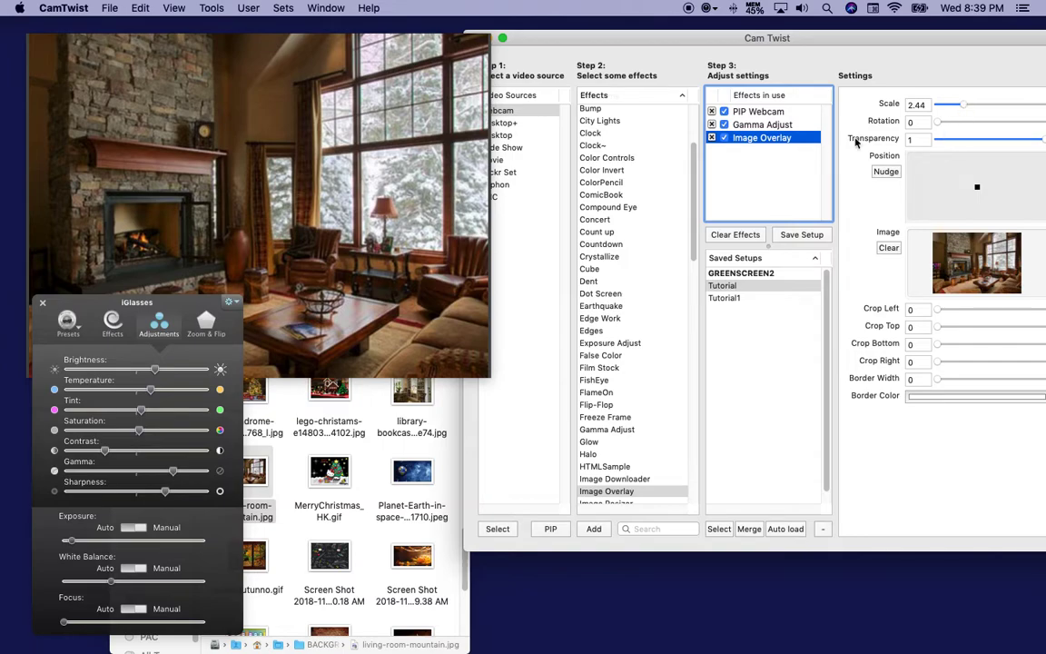
left_click(759, 111)
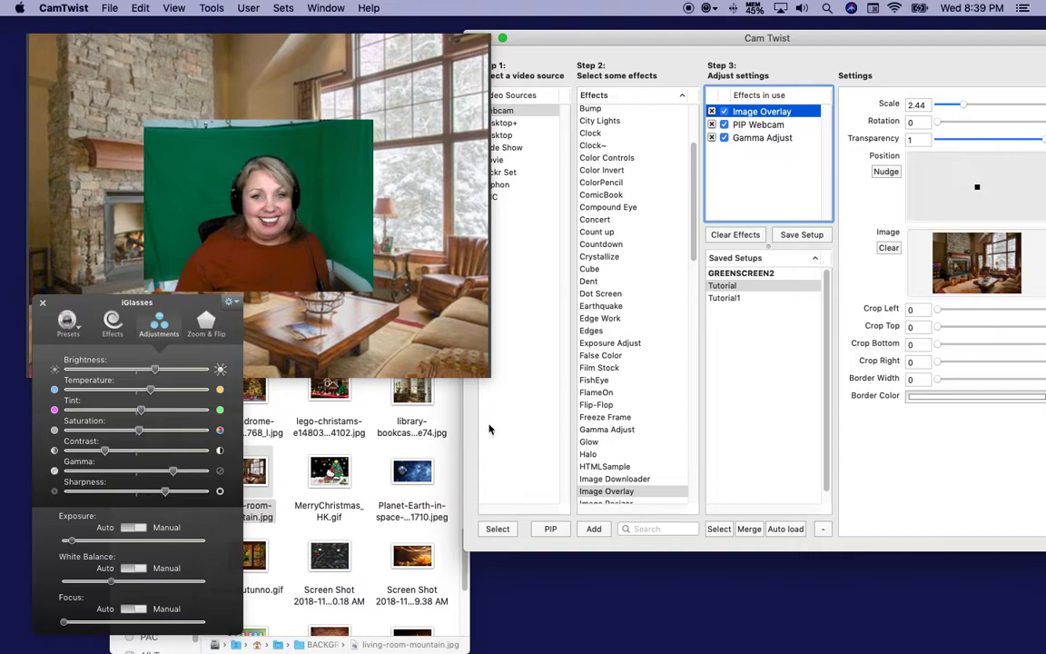
mouse_move(650, 222)
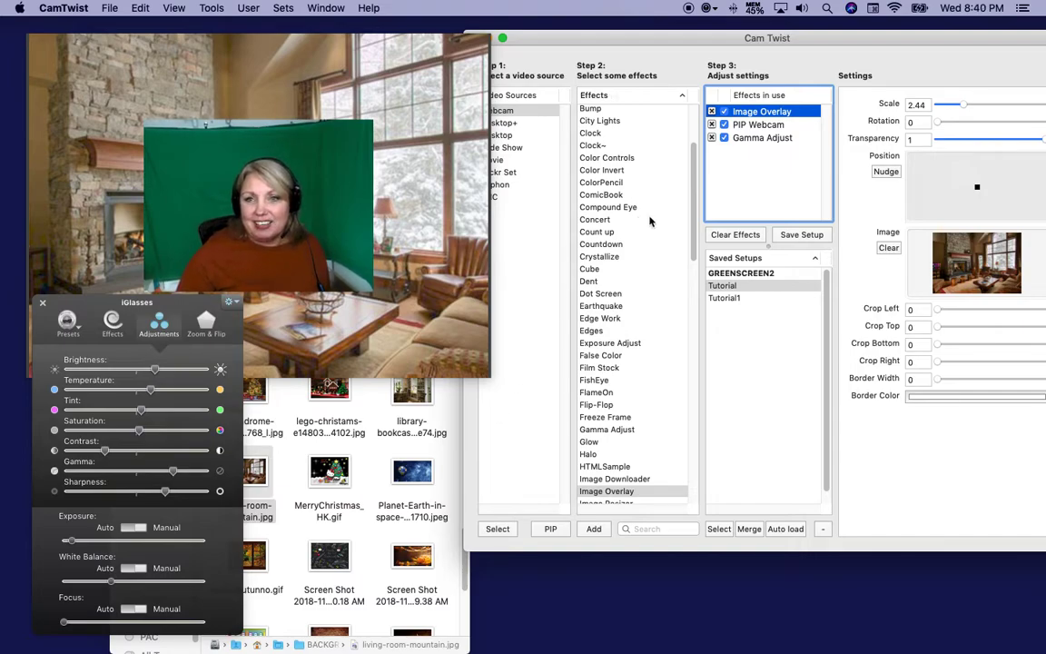
mouse_move(670, 294)
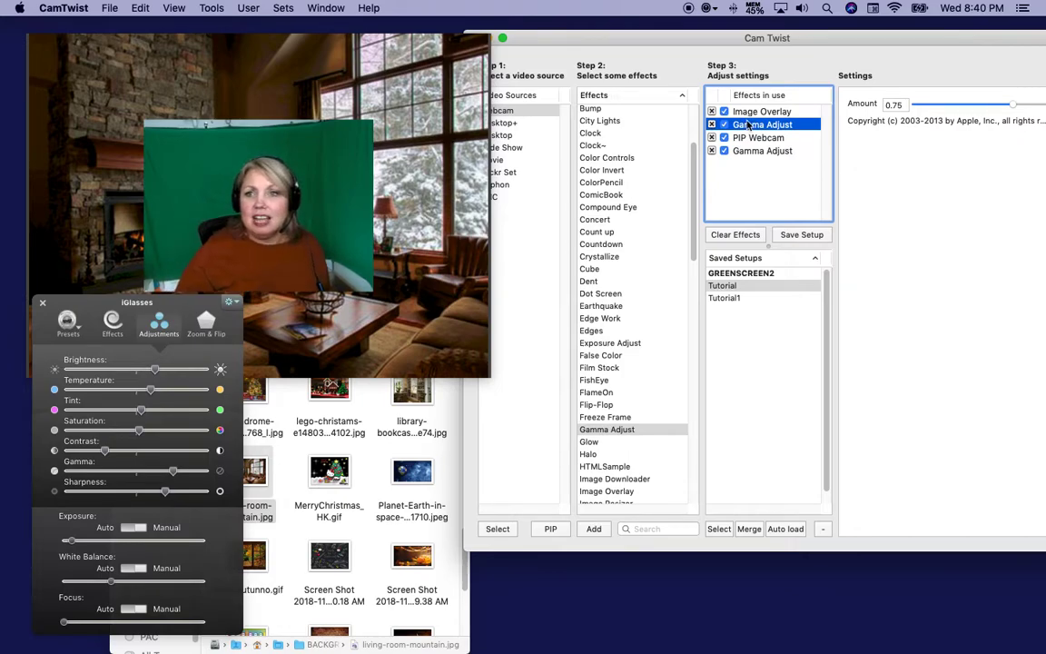
Step: Select PIP Webcam in Effects in use to show its settings
left_click(759, 138)
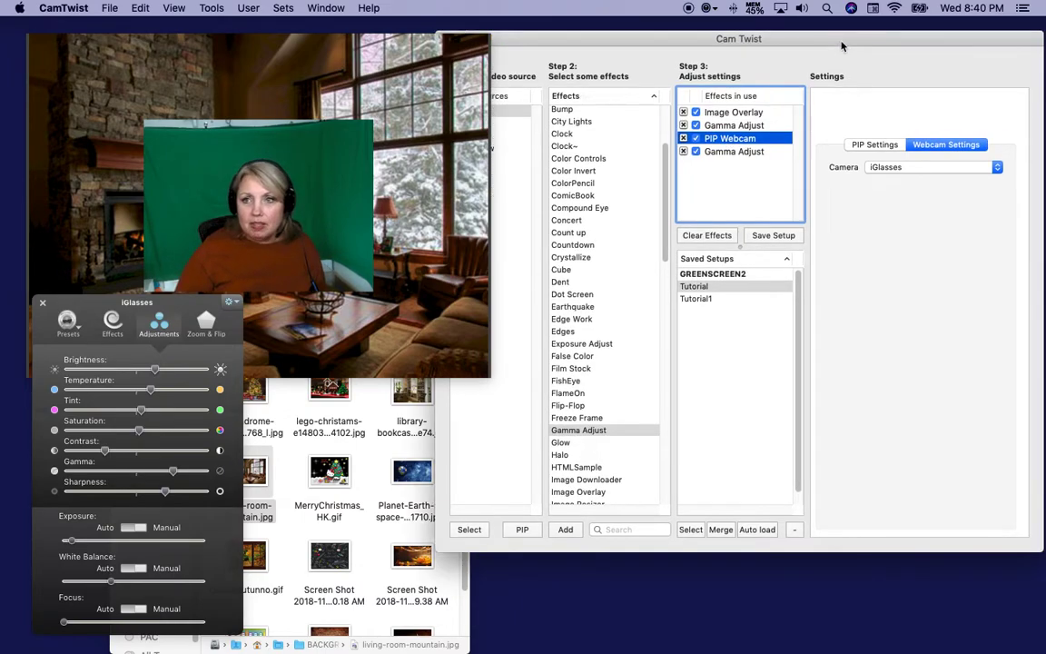
Step: In PIP settings, clear the webcam background and turn on chroma keying for the green screen
left_click(874, 145)
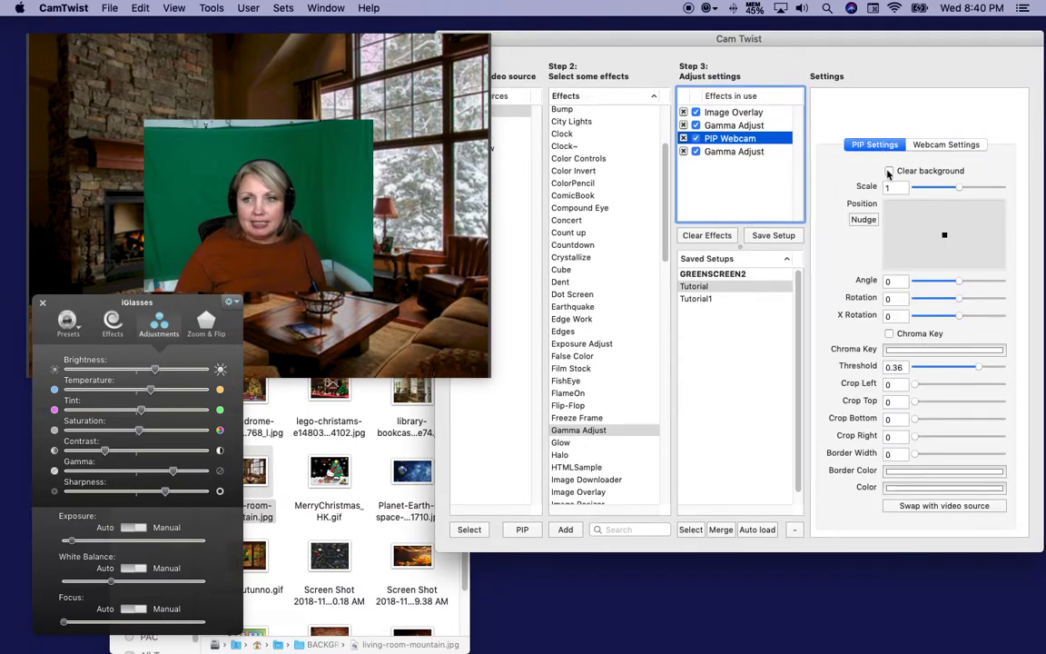
left_click(890, 171)
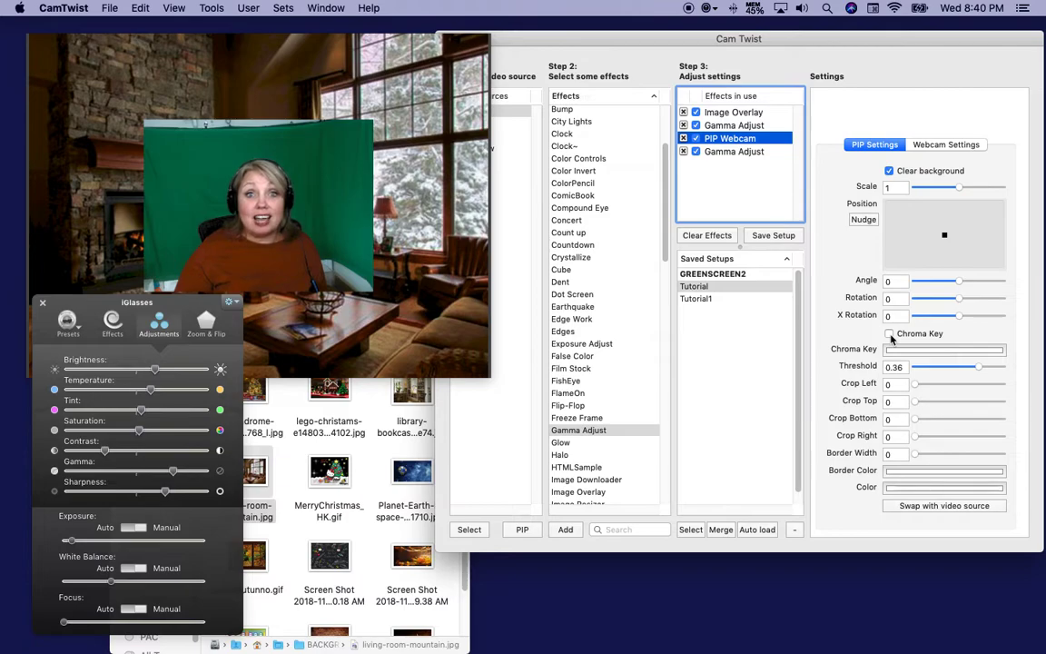
left_click(890, 334)
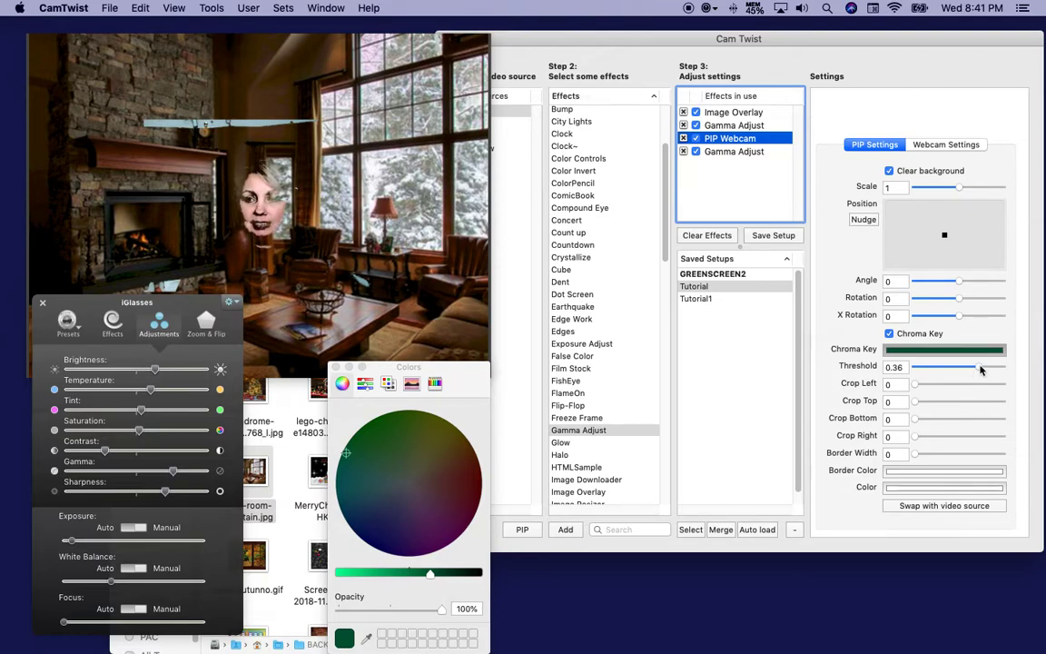
Step: Lower the Chroma Key Threshold to about 0.06 so the green screen drops out cleanly
left_click_drag(963, 367, 944, 367)
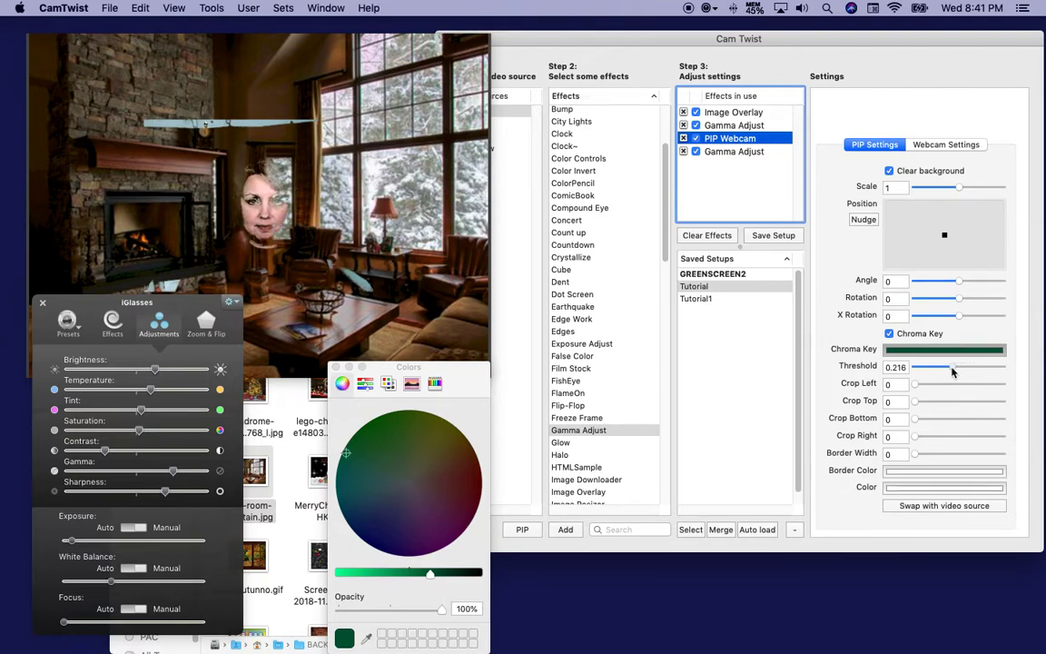
left_click_drag(952, 366, 930, 367)
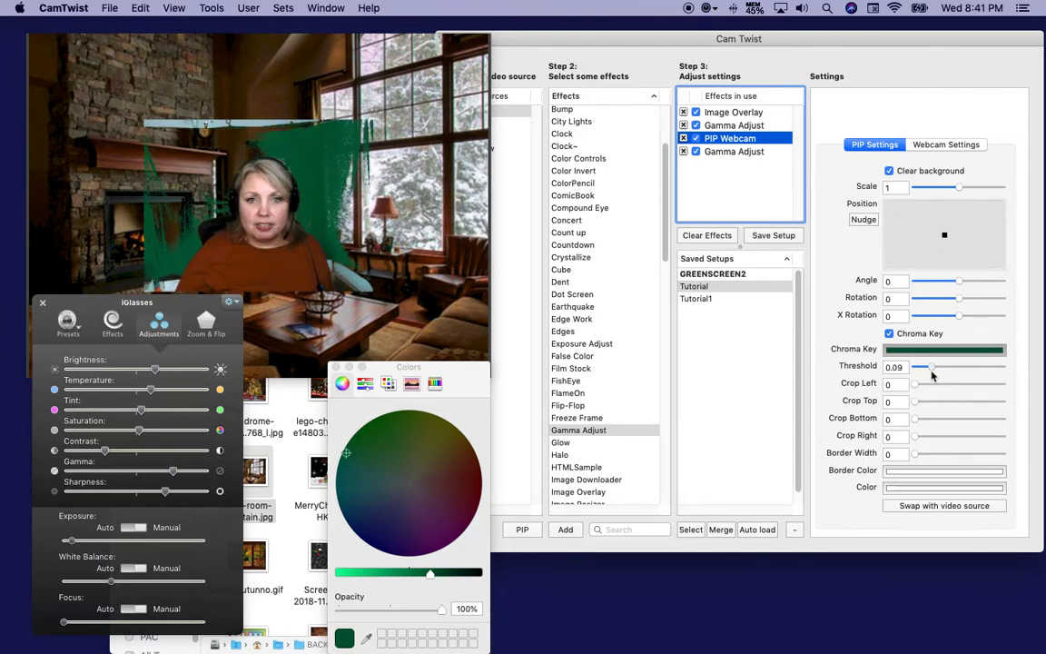
left_click_drag(929, 366, 925, 367)
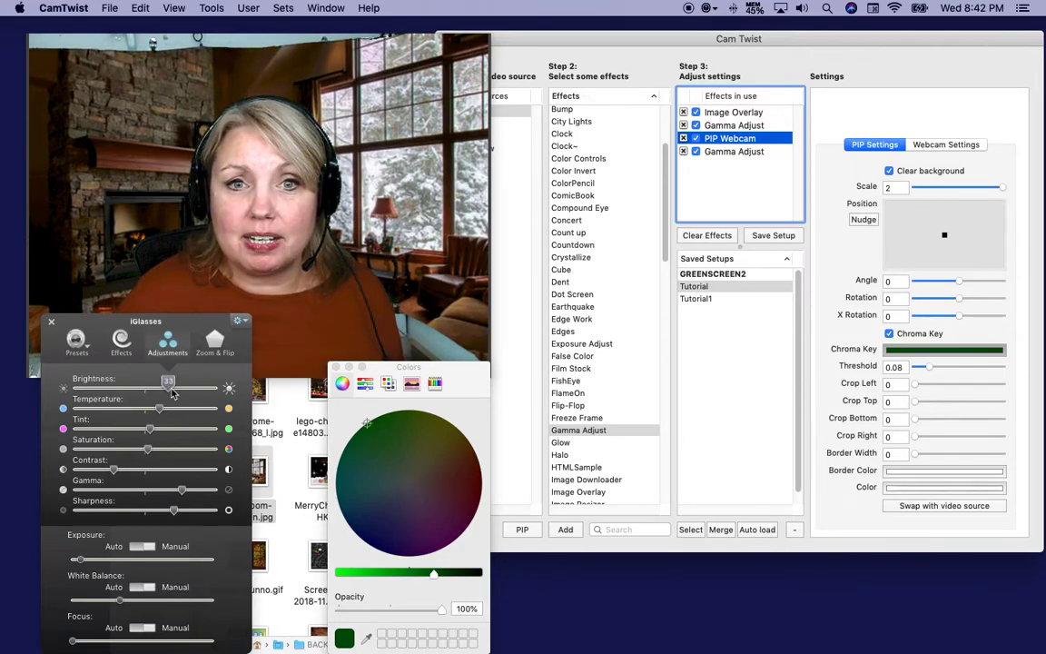
Step: Adjust the Brightness slider in the iGlasses Adjustments tab for the webcam
left_click_drag(167, 389, 182, 388)
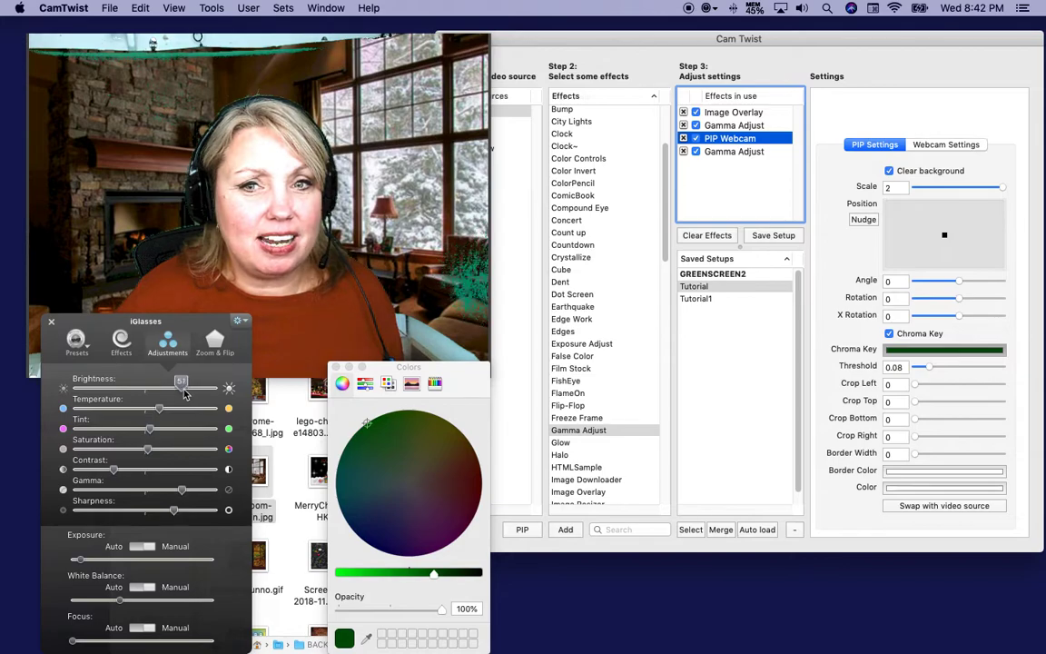
left_click_drag(181, 389, 178, 389)
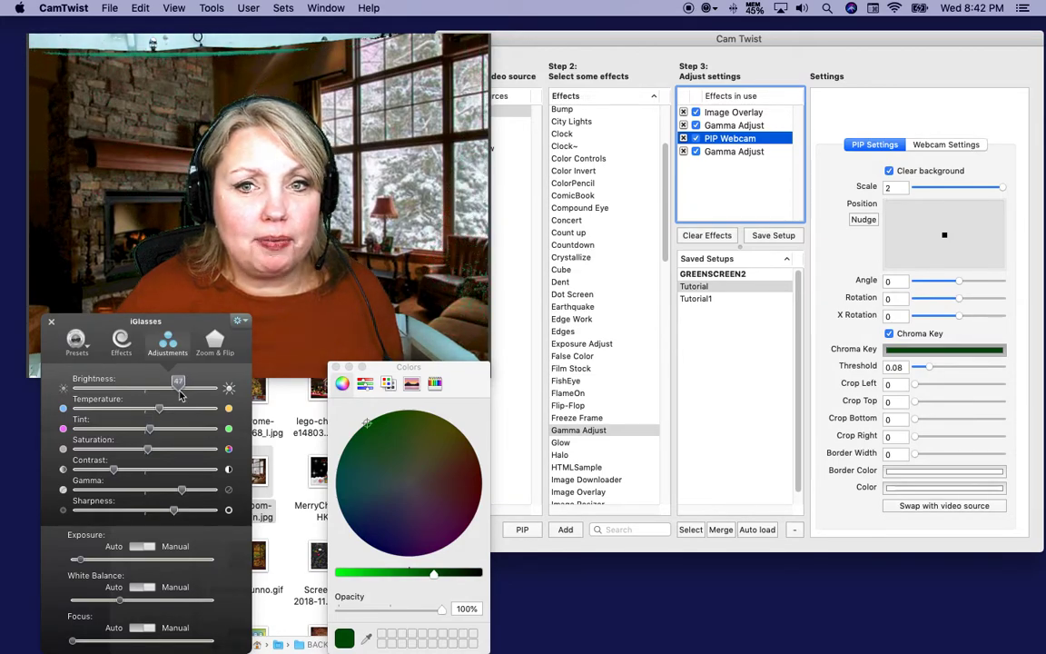
left_click_drag(178, 382, 175, 381)
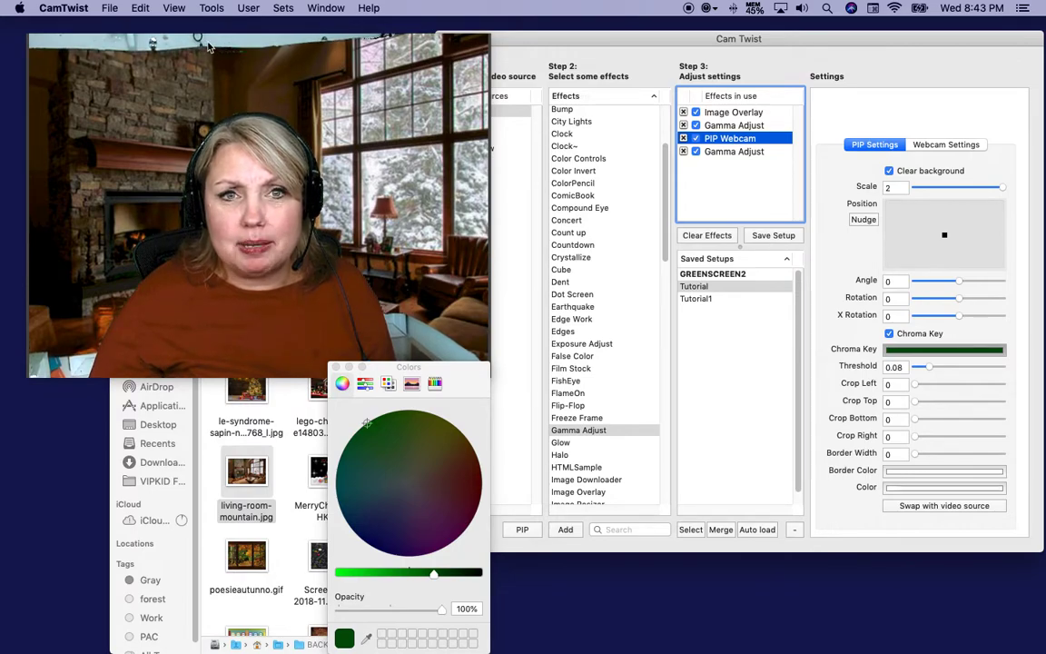
mouse_move(624, 166)
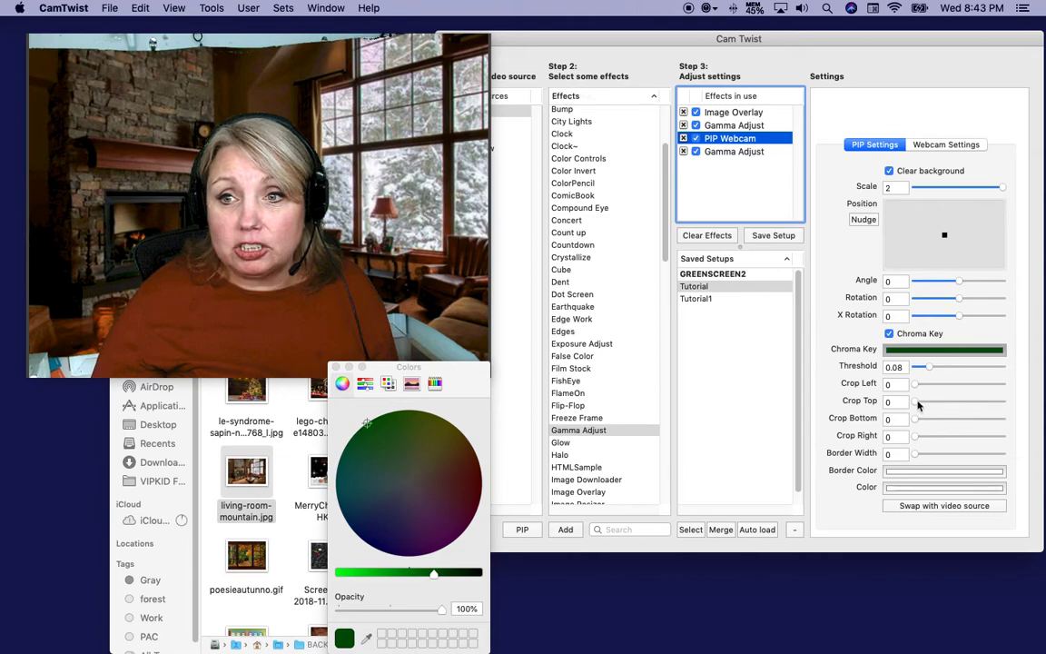
Step: Raise the key Threshold to 0.08 and set Crop Top to 0.07 on the webcam layer
left_click_drag(912, 402, 923, 402)
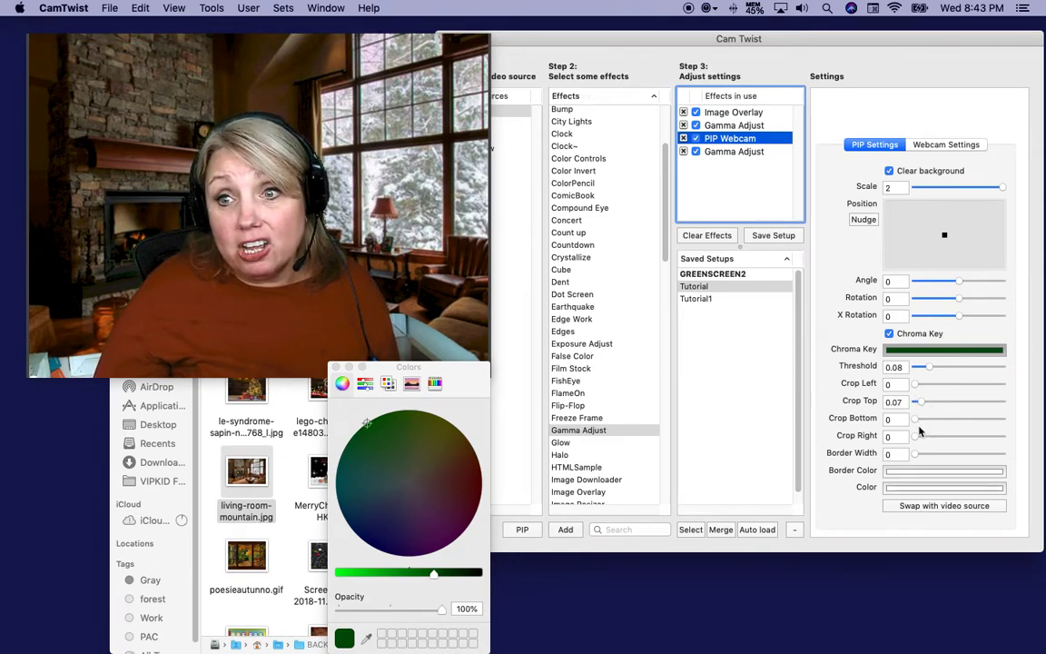
left_click_drag(915, 418, 929, 418)
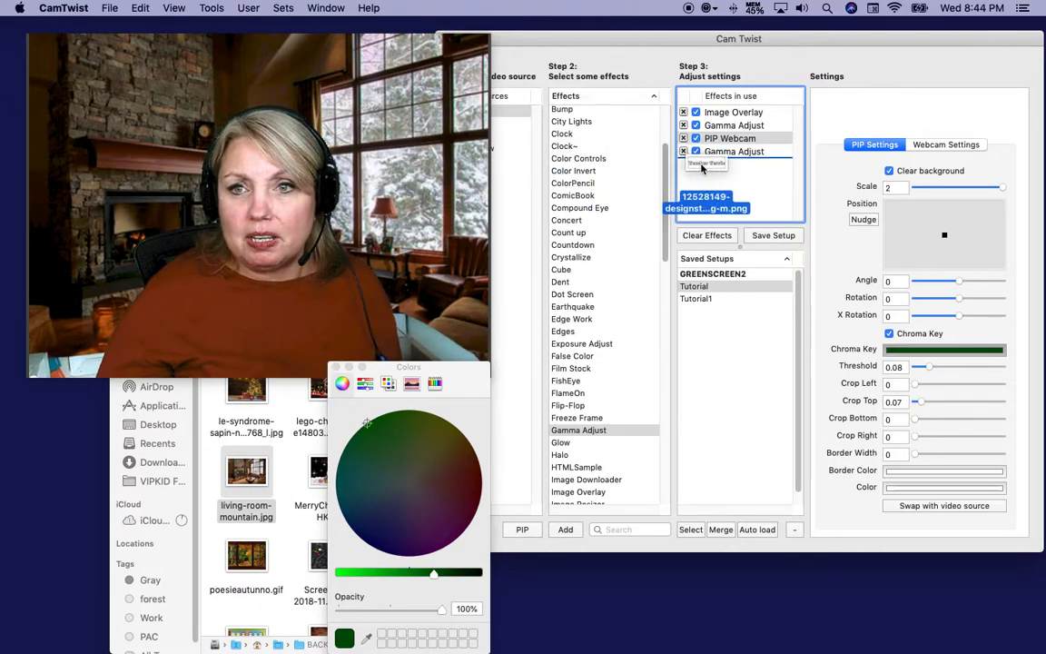
Step: Add the Teacher Terrie name graphic as an Image Overlay scaled to about 1.7
left_click(734, 163)
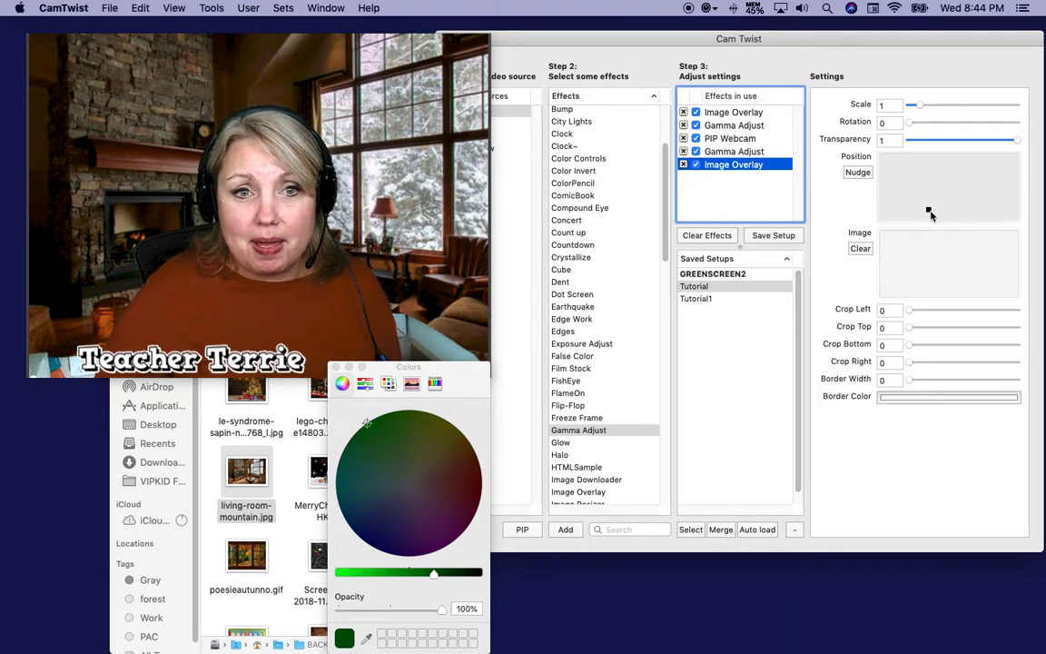
left_click_drag(913, 106, 930, 106)
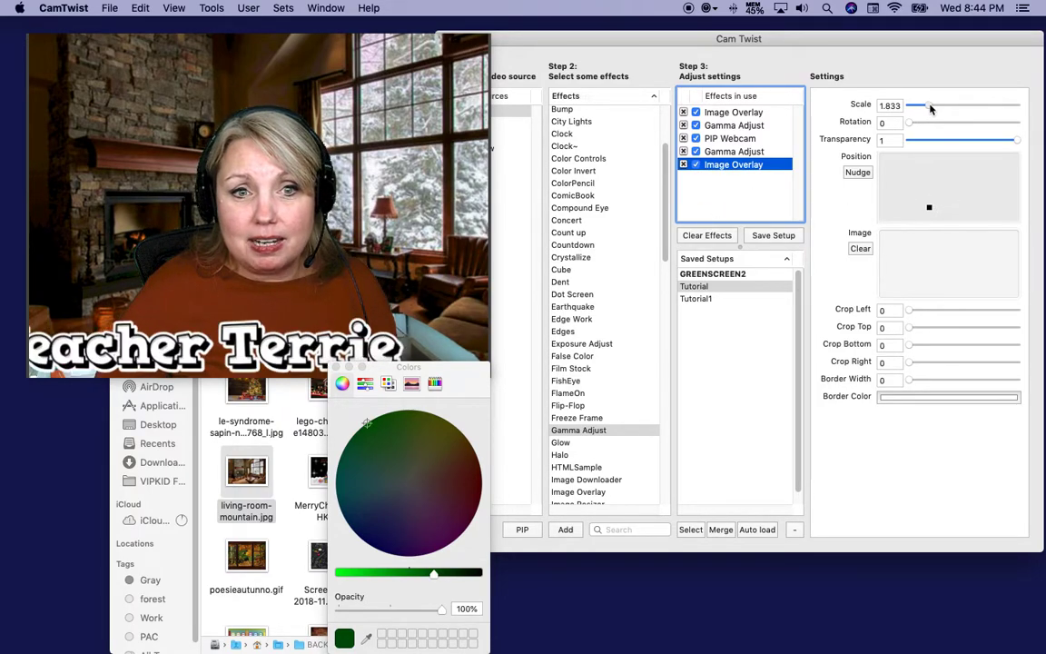
left_click_drag(929, 105, 922, 105)
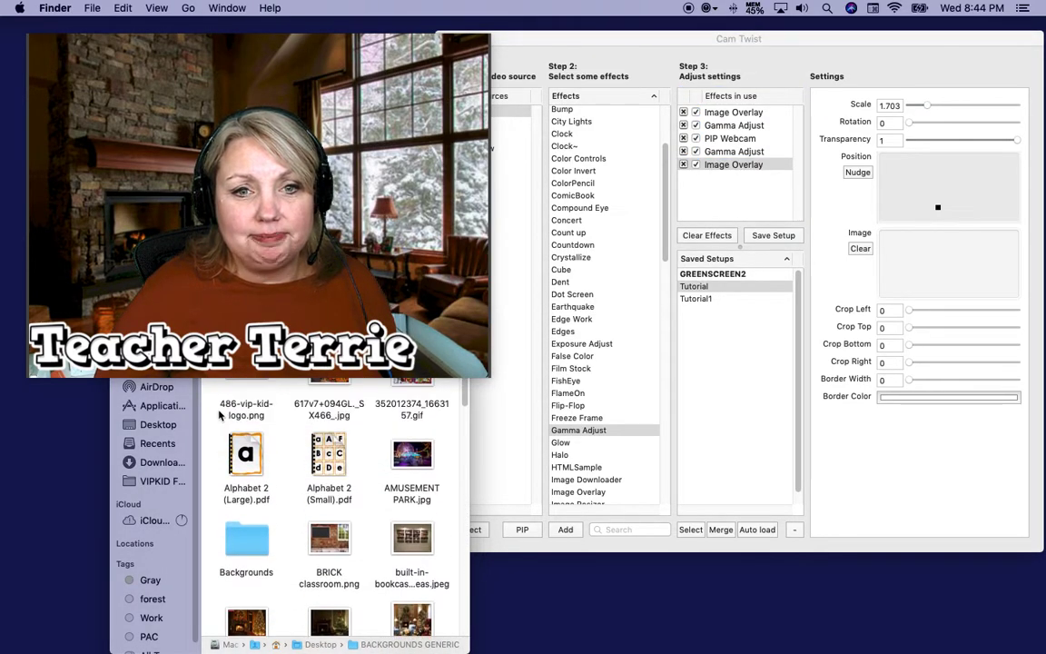
Step: Select the bookshelf room image to replace the living room background
left_click(411, 408)
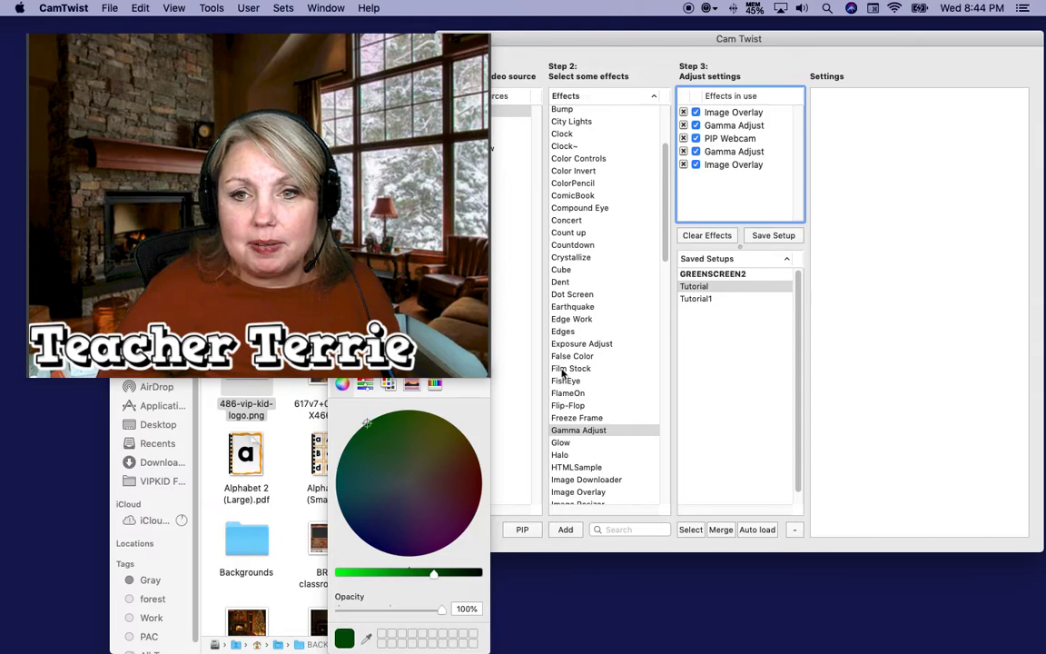
left_click(578, 490)
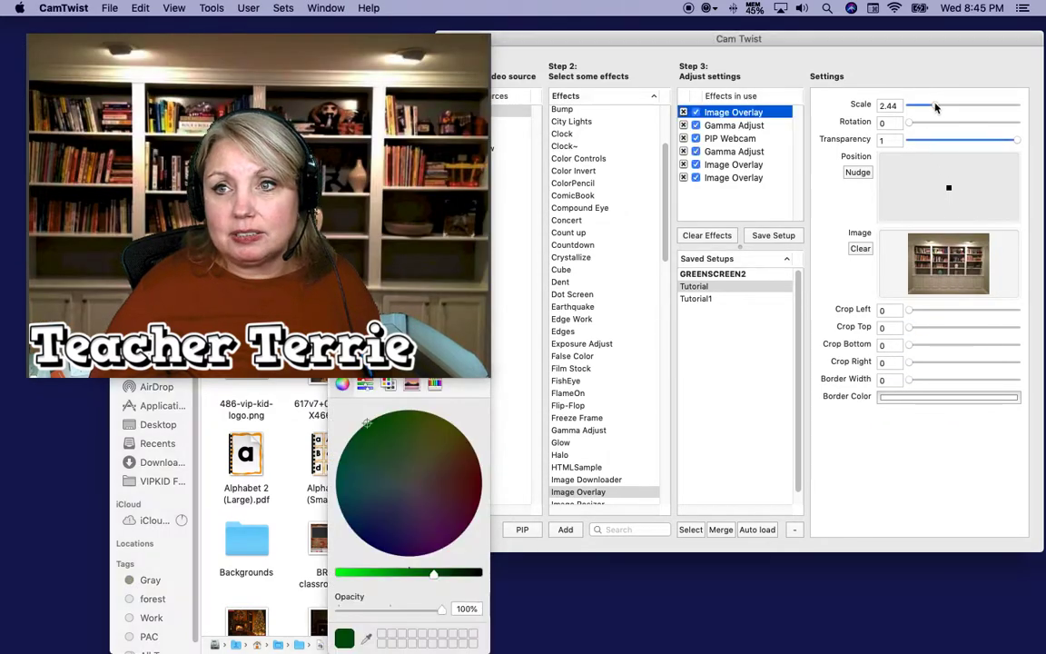
Step: Scale the bookshelf background to about 2.20 and lower the Gamma Adjust amount to 0.50
left_click_drag(935, 106, 930, 105)
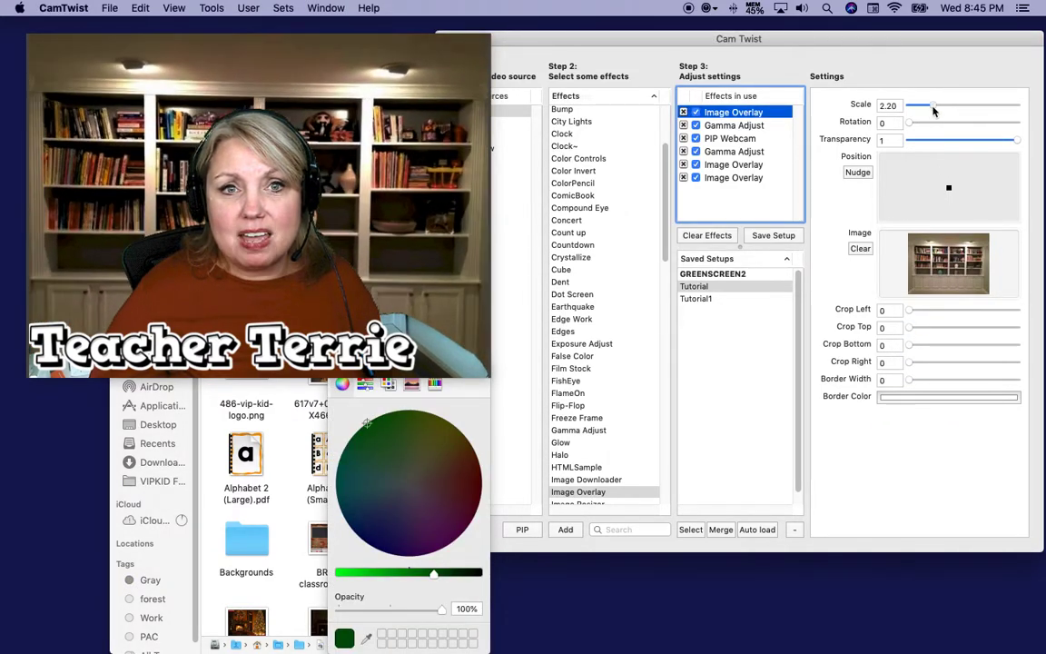
left_click(733, 123)
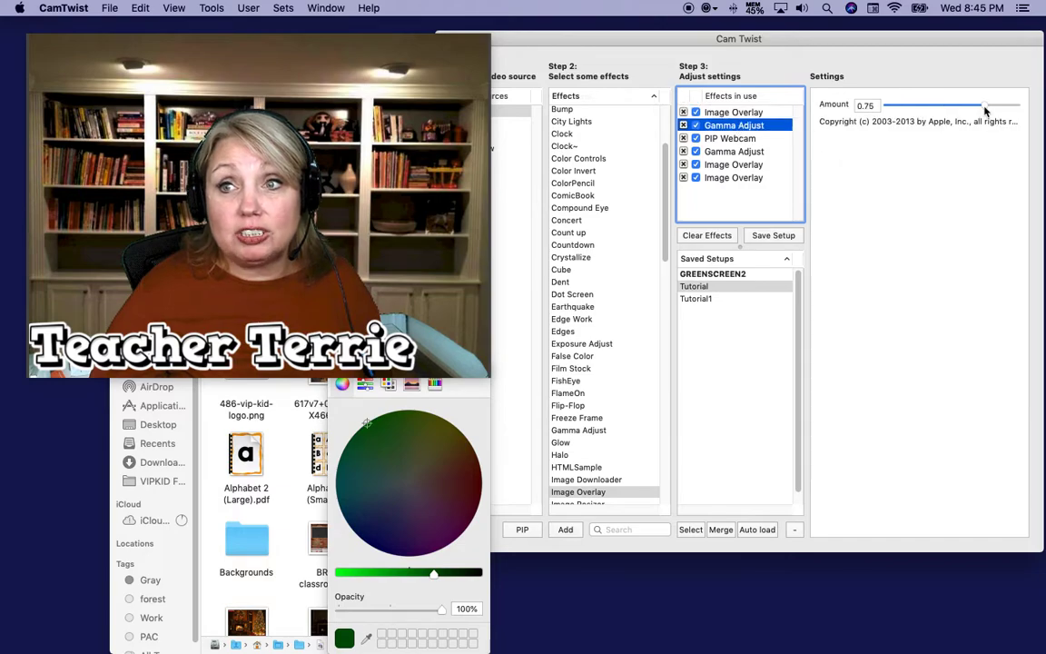
left_click_drag(984, 105, 951, 106)
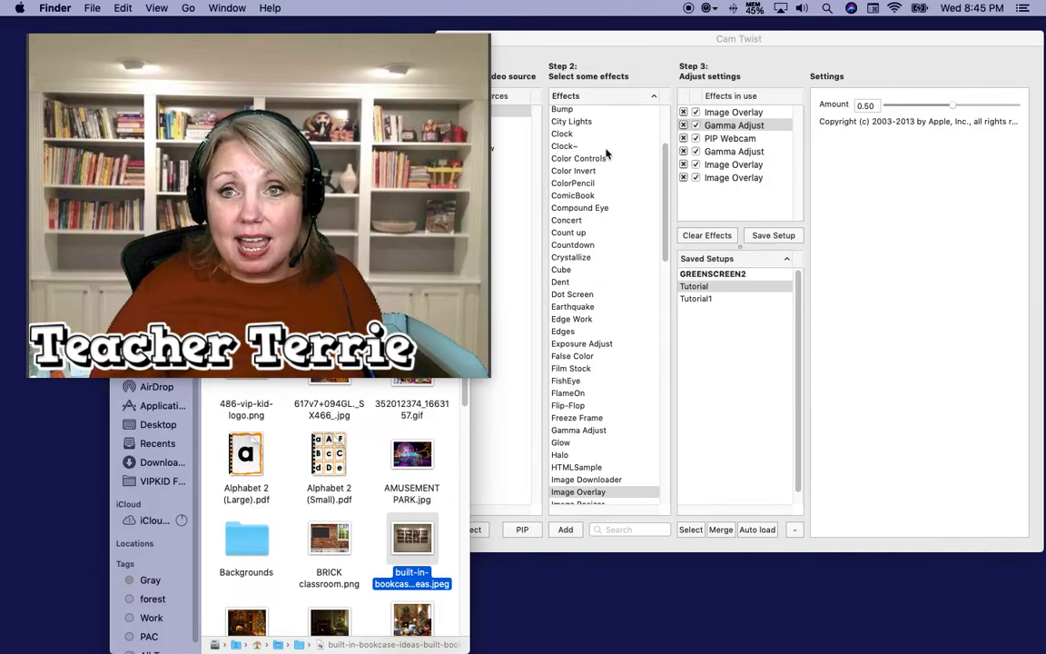
Step: Pick the bookcase image file for the top Image Overlay
left_click(730, 138)
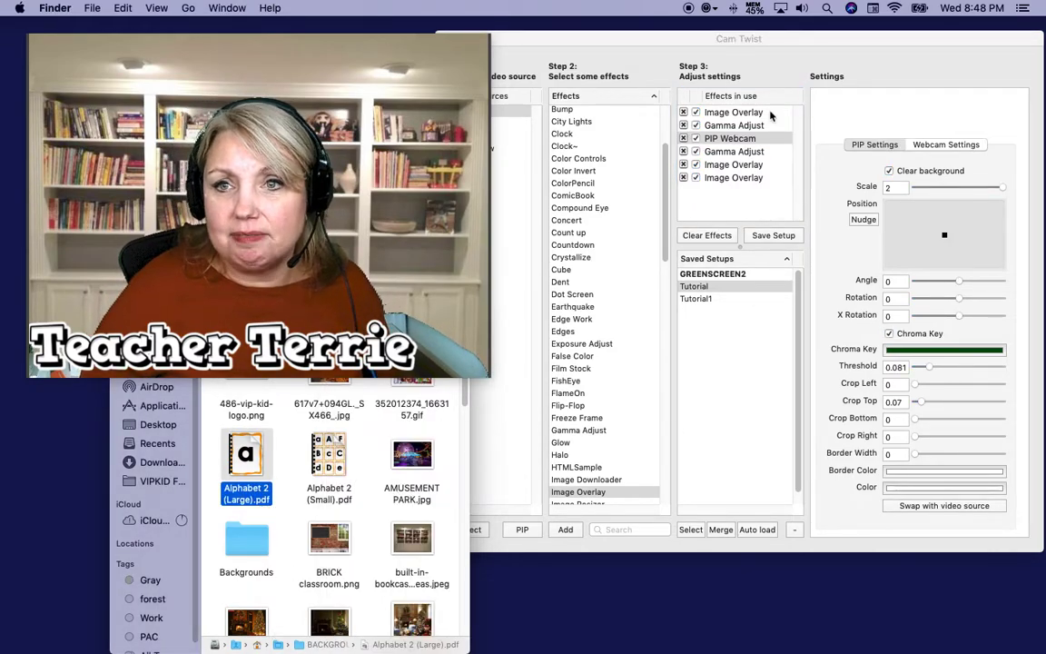
Step: Confirm the first Image Overlay holds the Christmas living room picture at scale 2.20
left_click(733, 113)
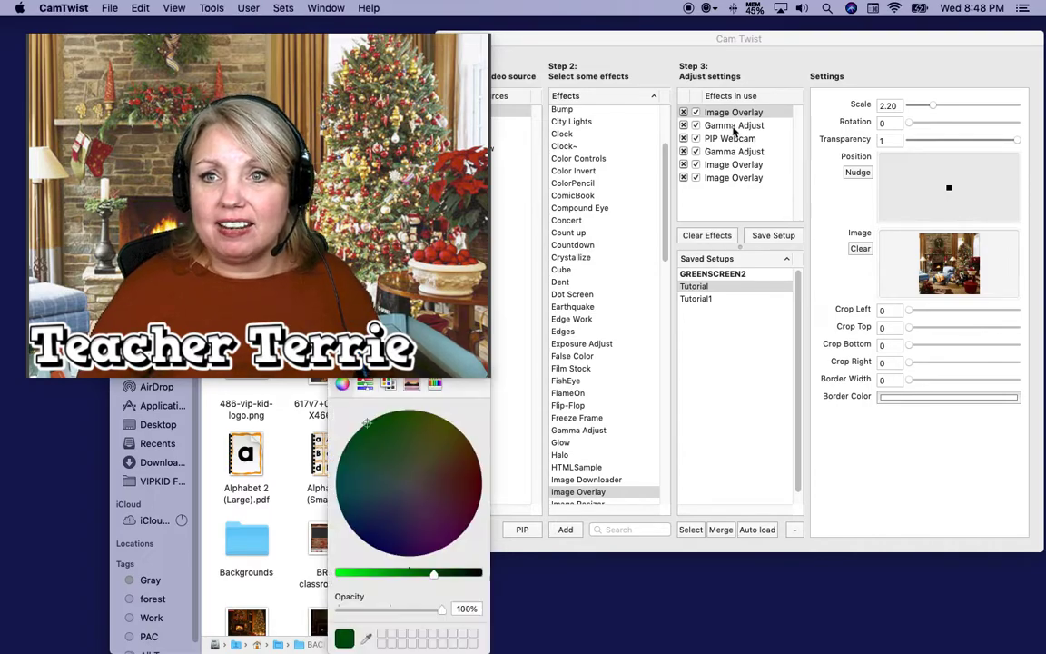
Step: Raise Gamma Adjust's Amount slider from 0.50 to about 0.64
left_click(734, 125)
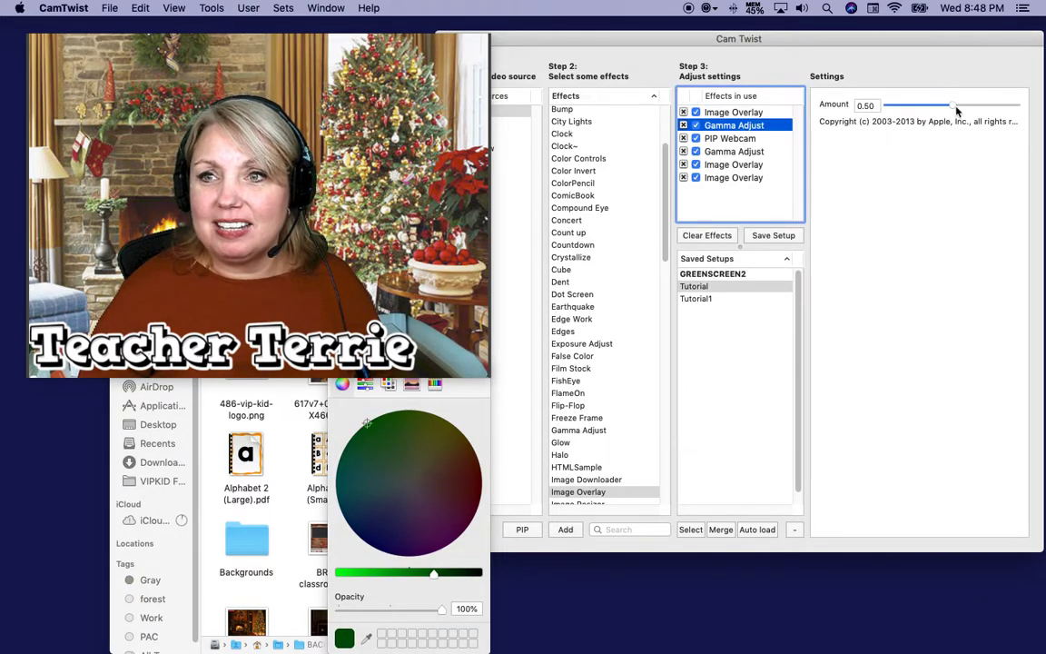
left_click_drag(948, 105, 959, 105)
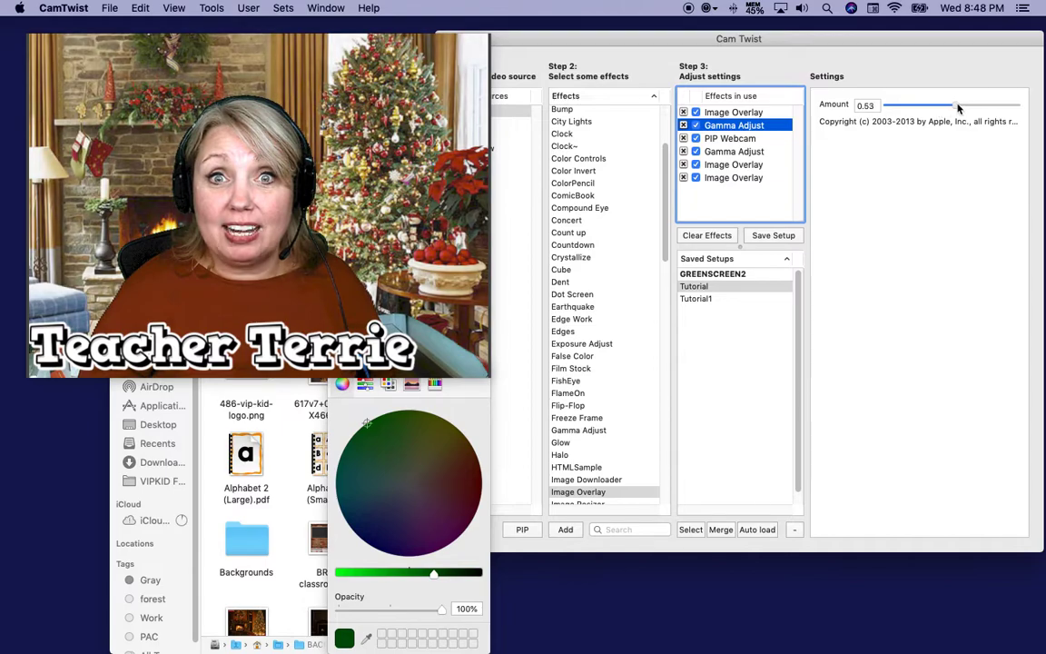
left_click_drag(959, 105, 966, 105)
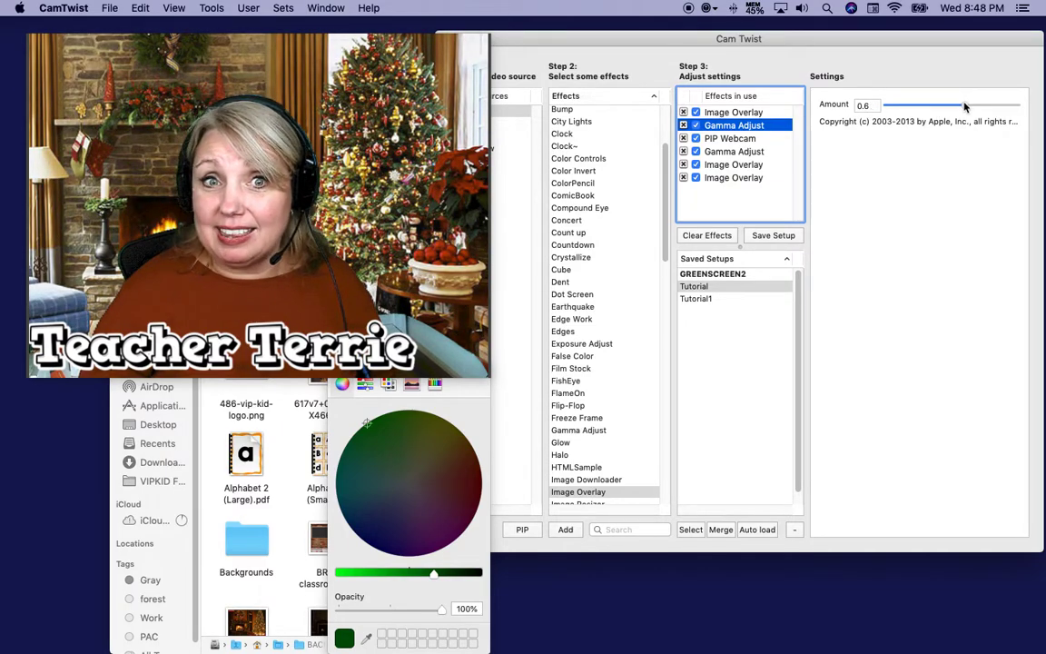
left_click_drag(963, 106, 954, 106)
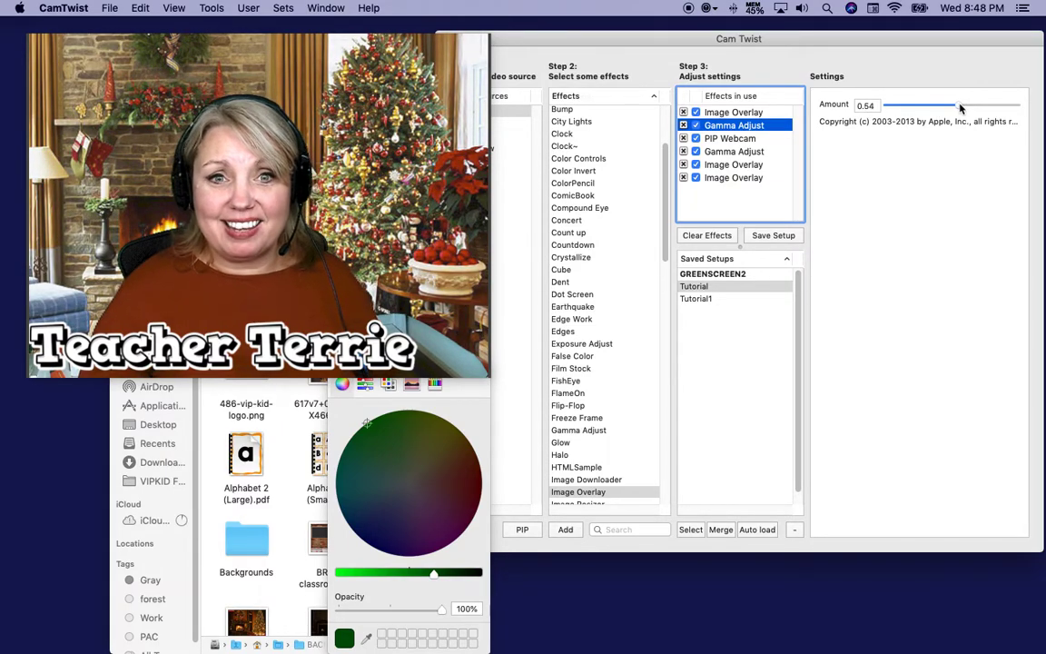